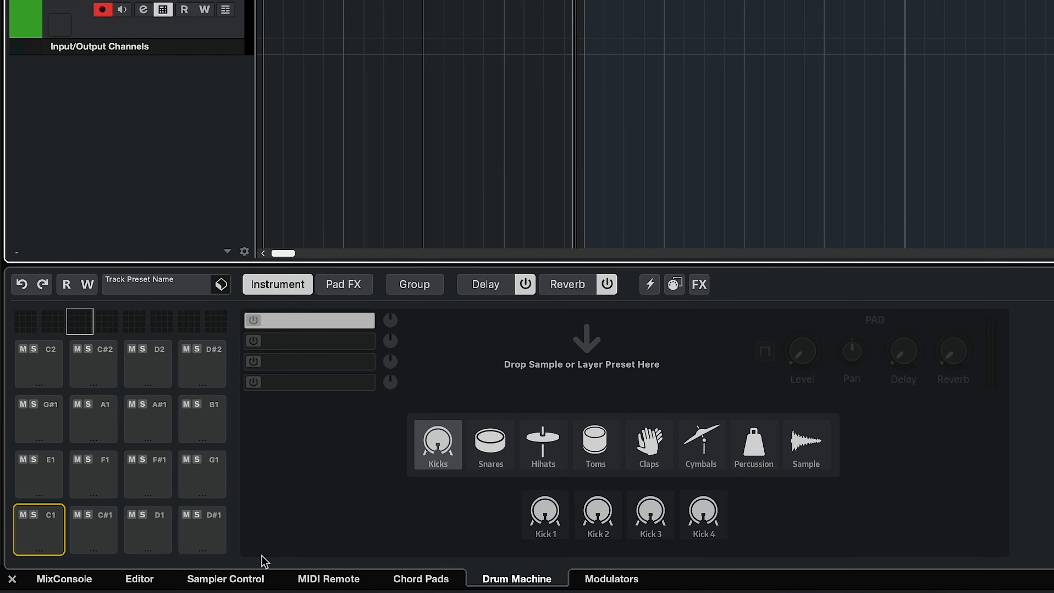
Load the Kick 2 synth sound from the Kicks category onto drum pad C1.
left_click(490, 443)
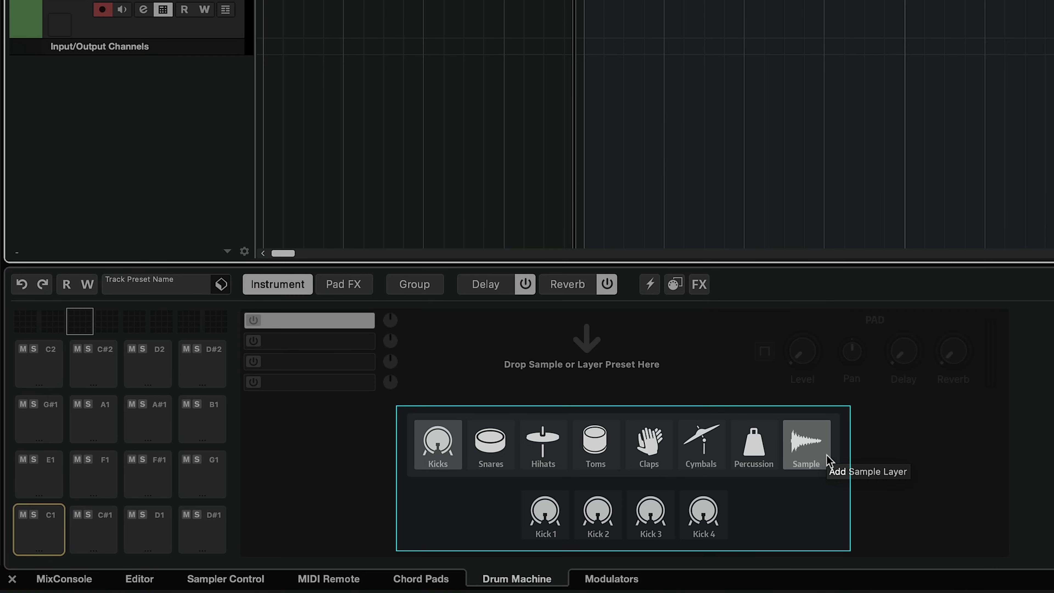
mouse_move(438, 445)
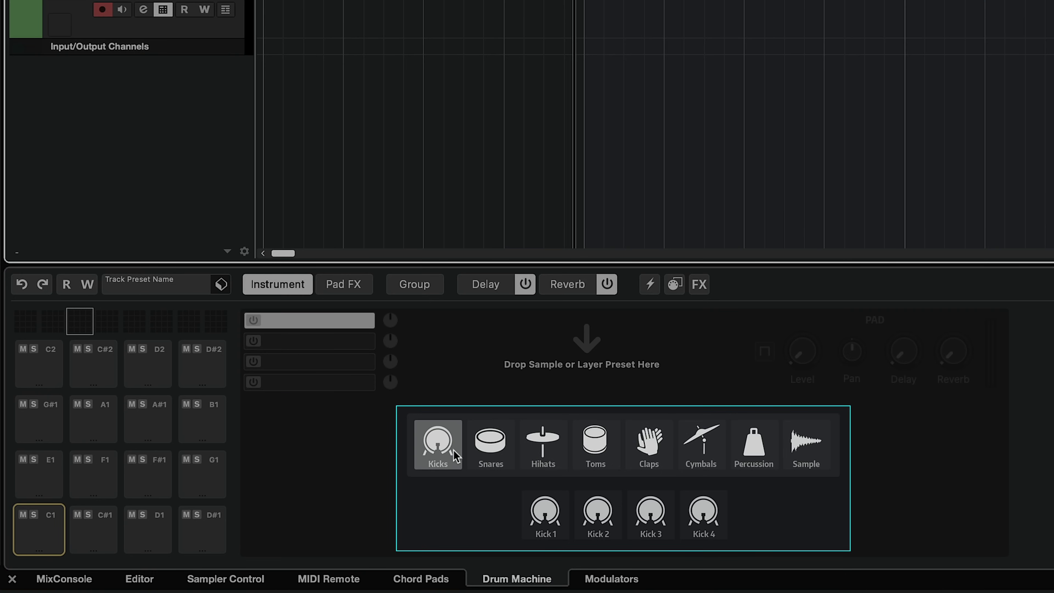
left_click(545, 515)
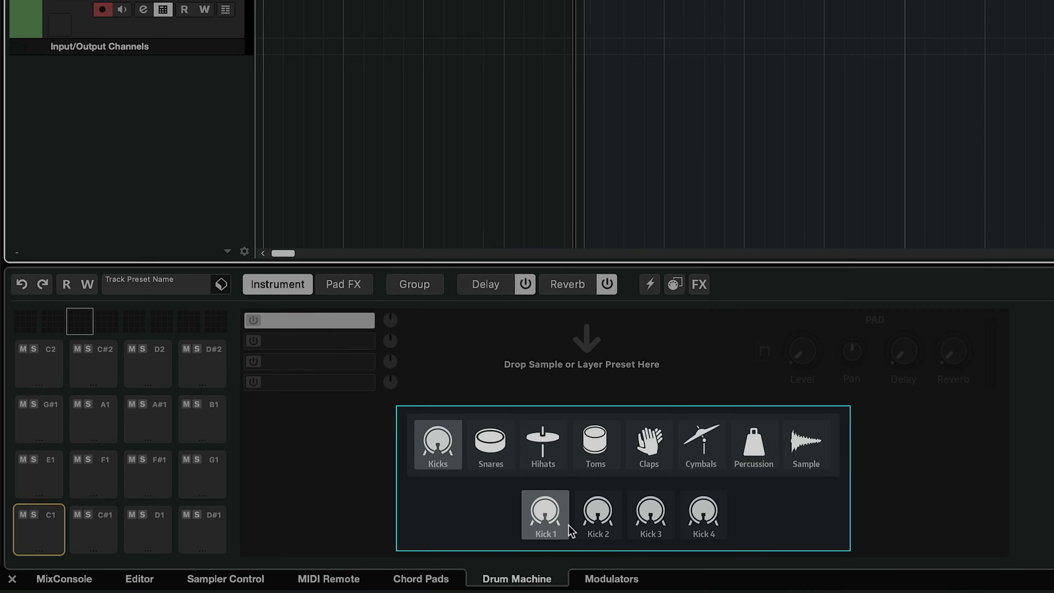
left_click(703, 514)
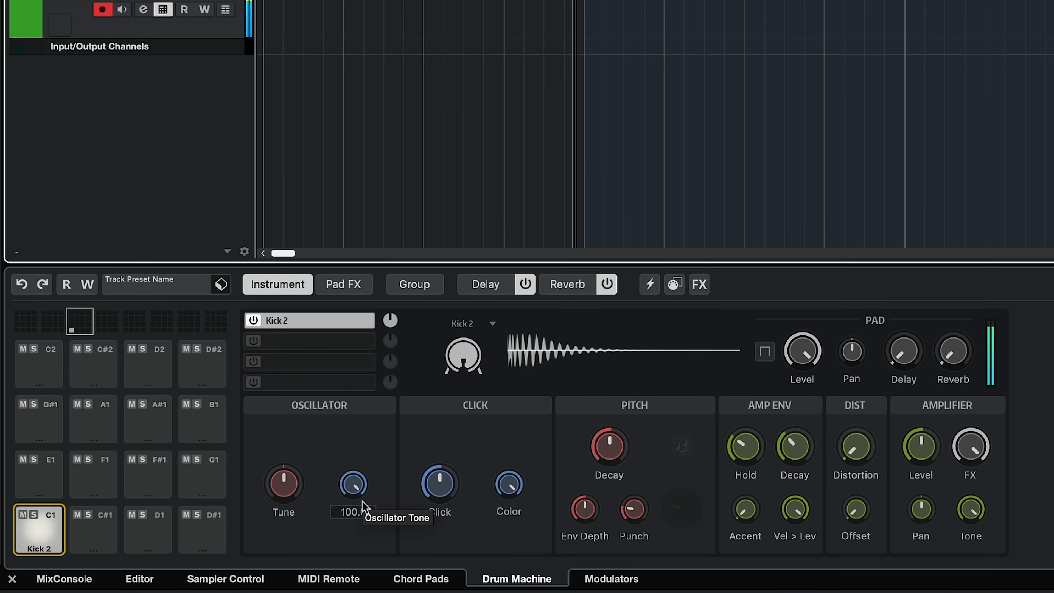
mouse_move(299, 412)
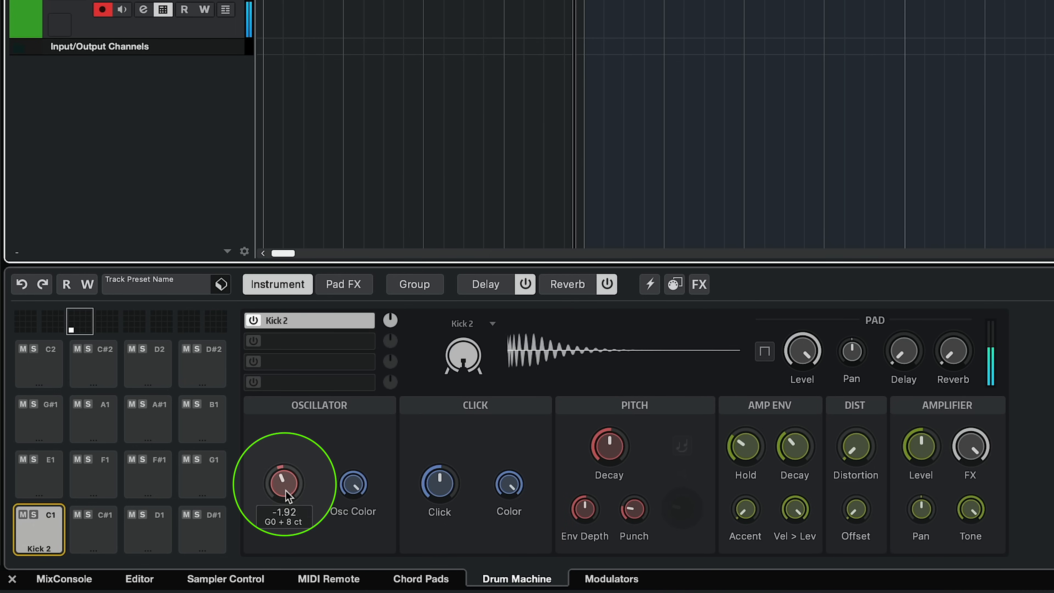
Set Kick 2 oscillator tune to -1.92, click to 50, pitch punch 20 and pitch decay 75.
left_click_drag(283, 482, 287, 443)
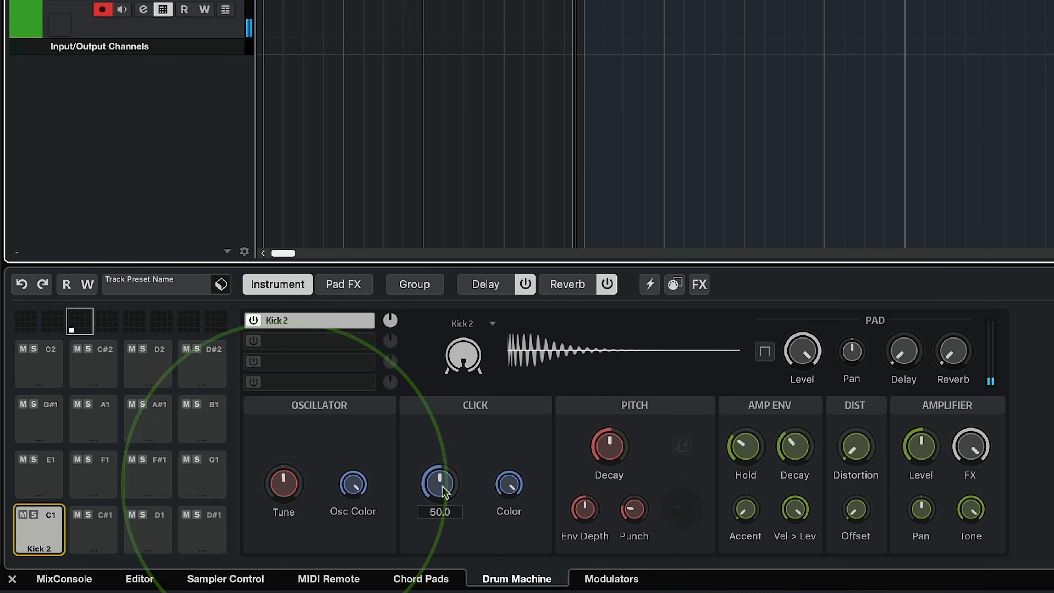
left_click_drag(439, 482, 451, 463)
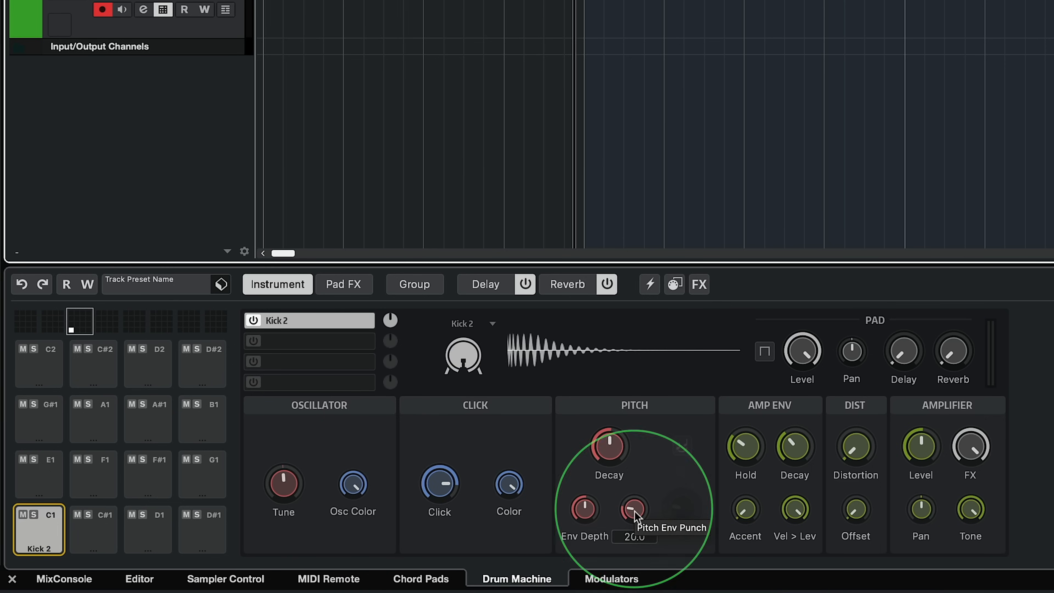
left_click_drag(634, 509, 639, 462)
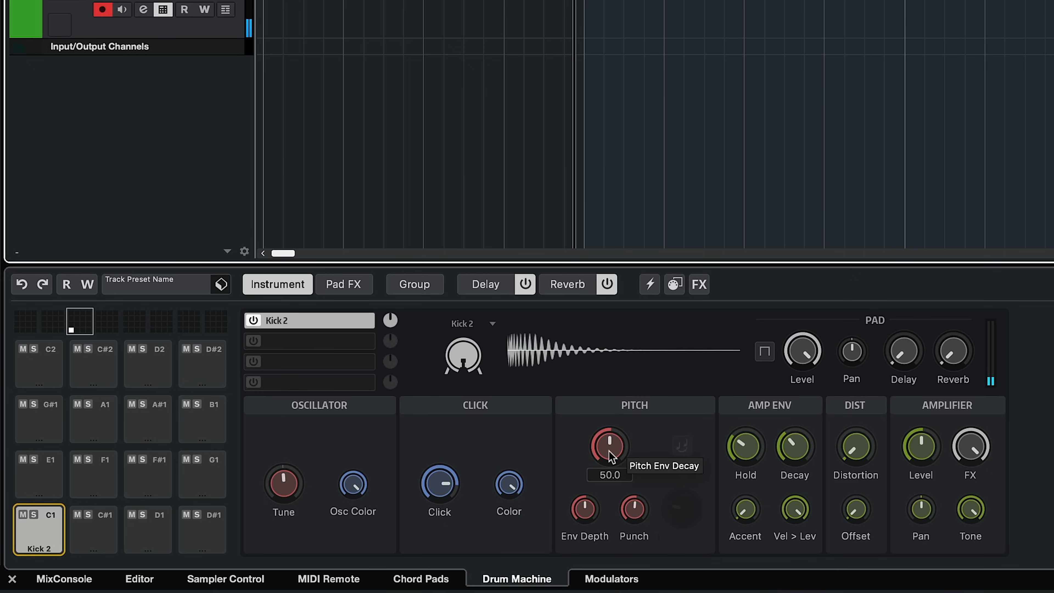
left_click_drag(608, 446, 613, 422)
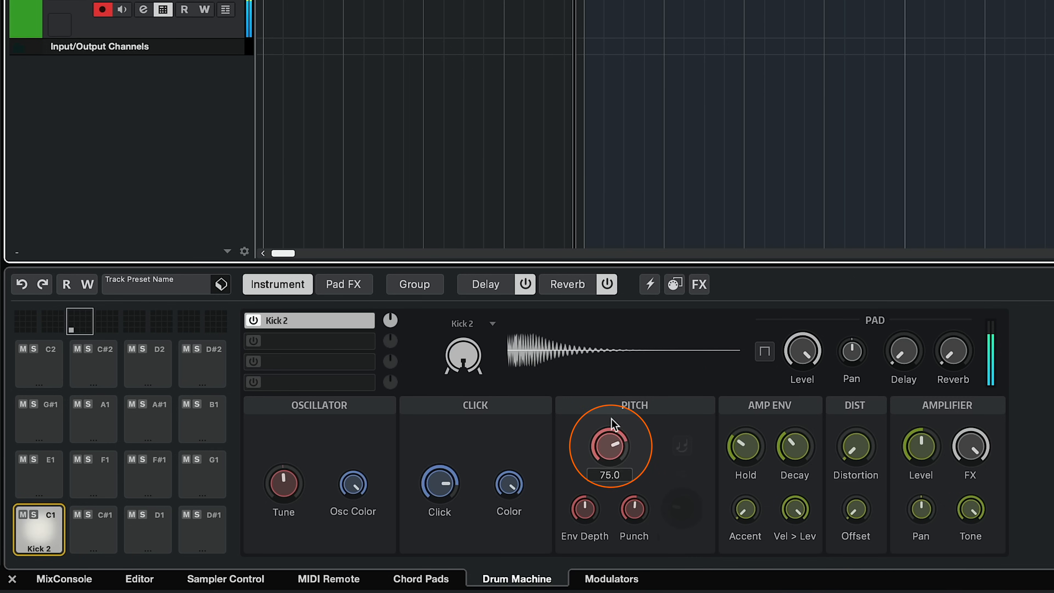